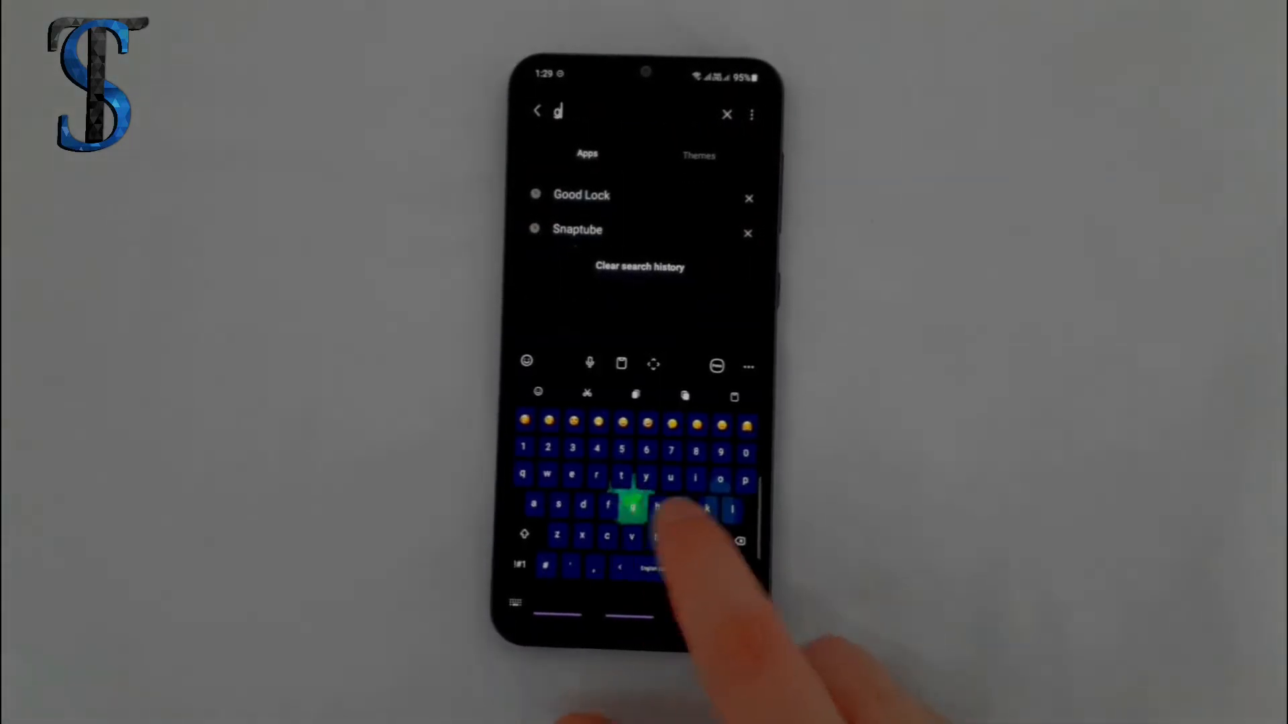
Search the Galaxy Store for 'good' and launch Good Lock by Good Lock Labs
{"action": "type", "text": "ood"}
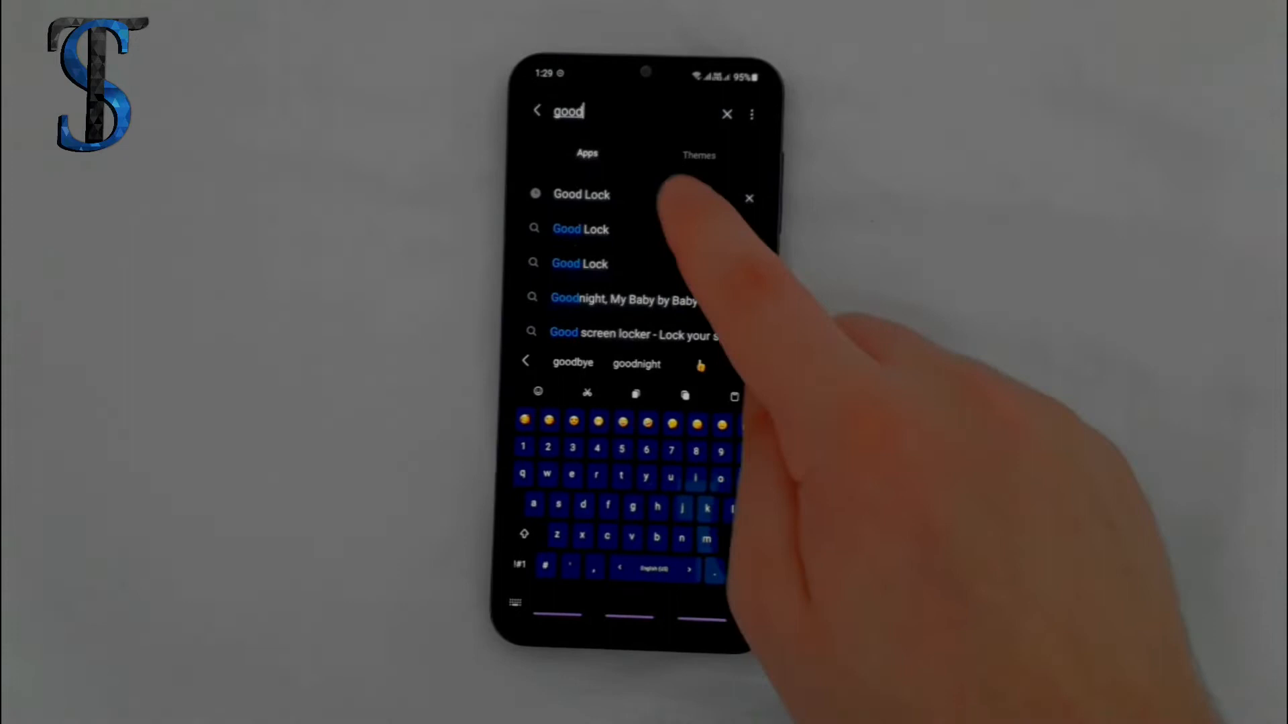
{"action": "left_click", "coordinate": [581, 194]}
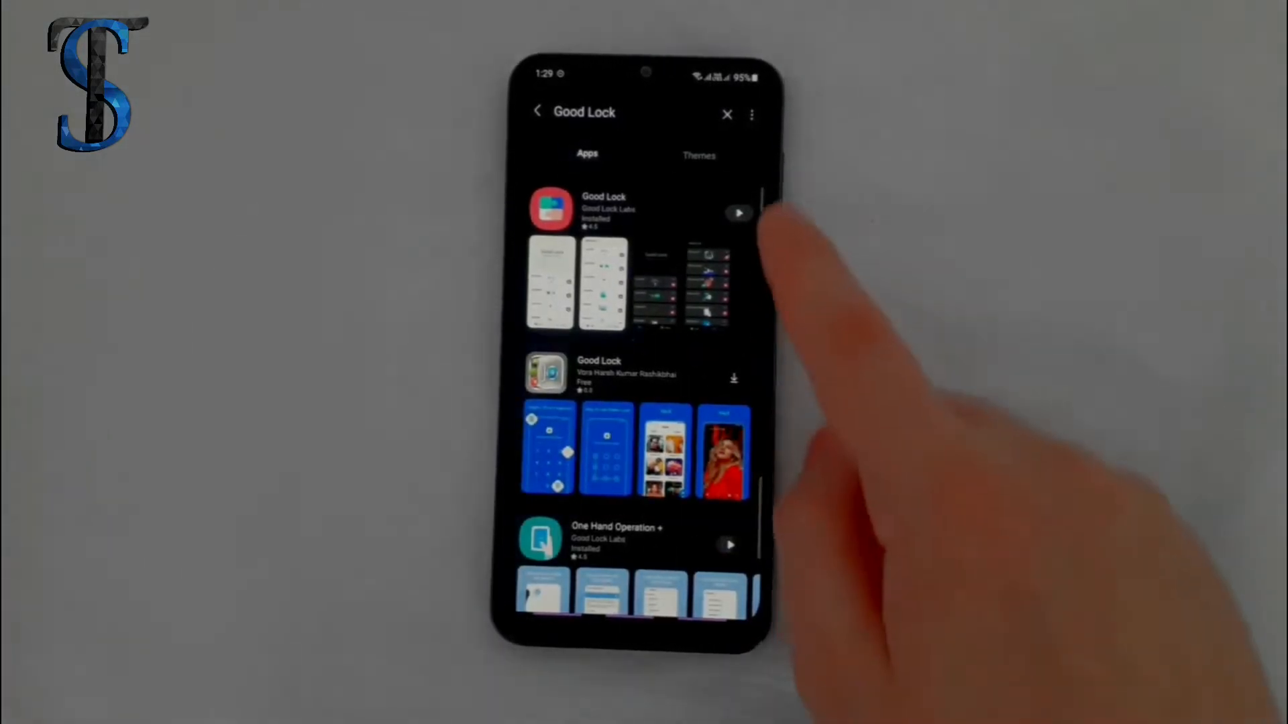
{"action": "left_click", "coordinate": [738, 213]}
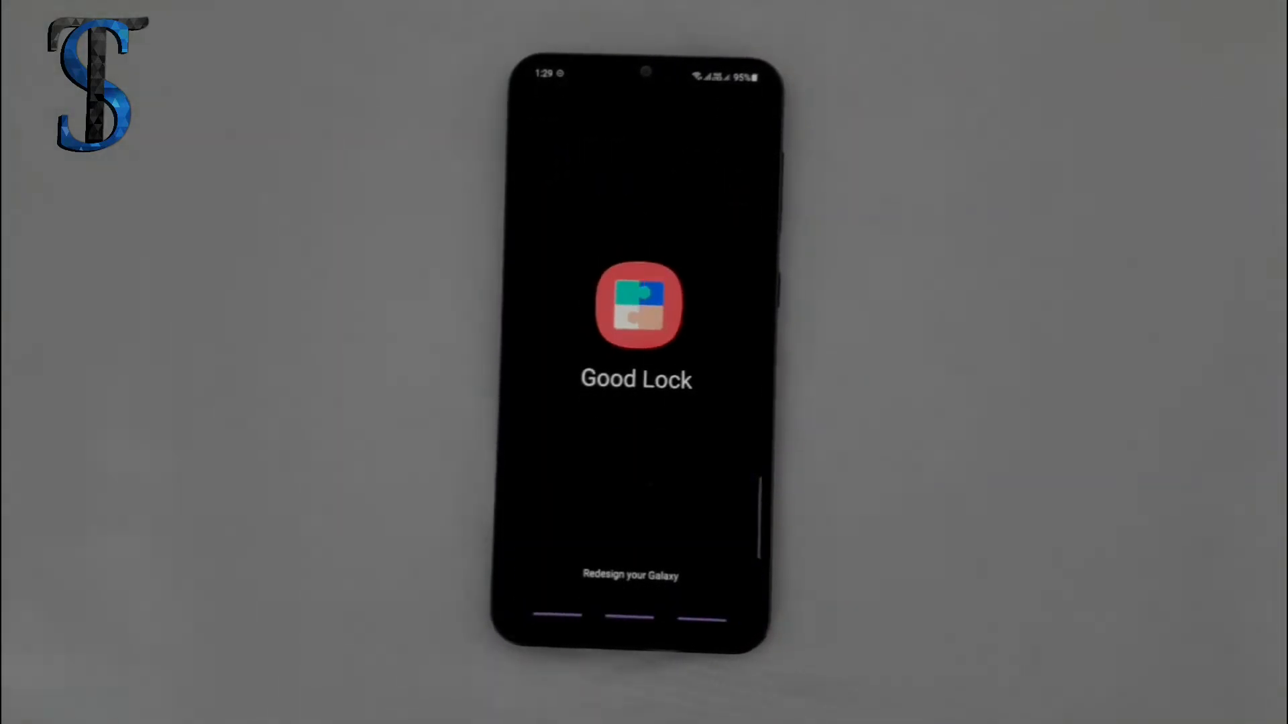
Scroll Good Lock's Make list and open the Home Up module's settings
{"action": "left_click", "coordinate": [636, 306]}
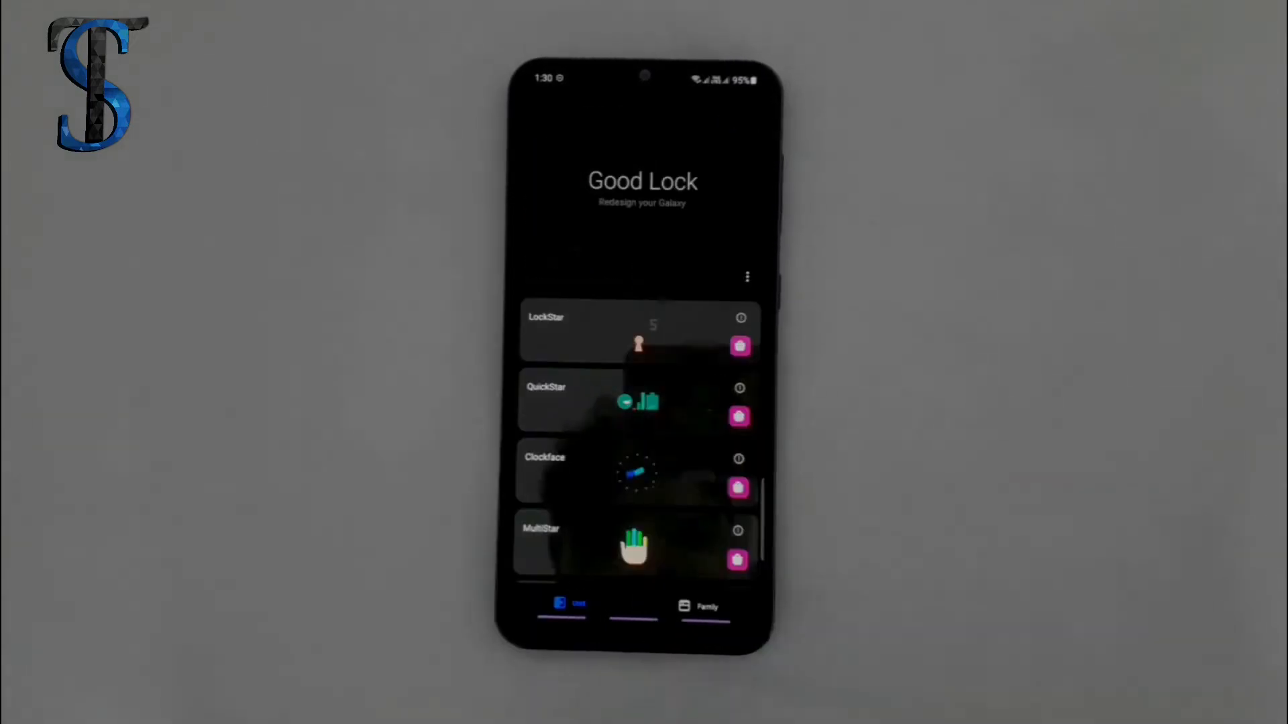
{"action": "scroll", "scroll_direction": "down", "scroll_amount": 3}
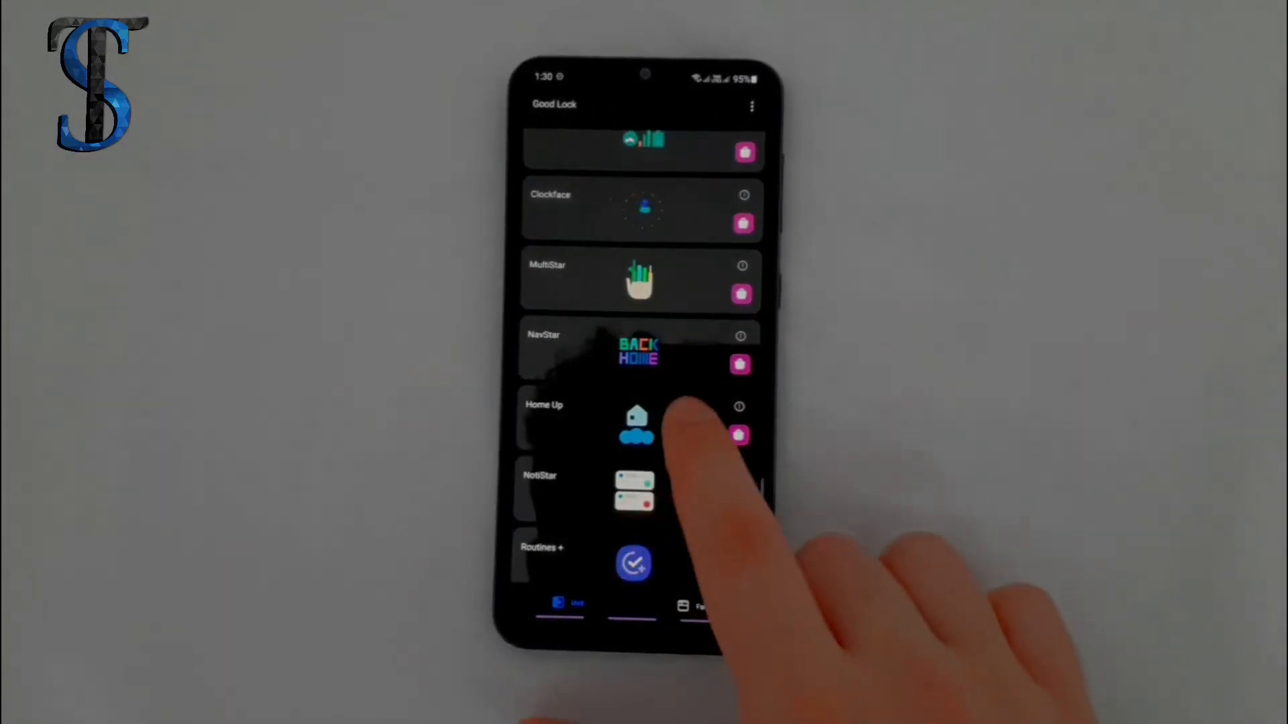
{"action": "left_click", "coordinate": [637, 423]}
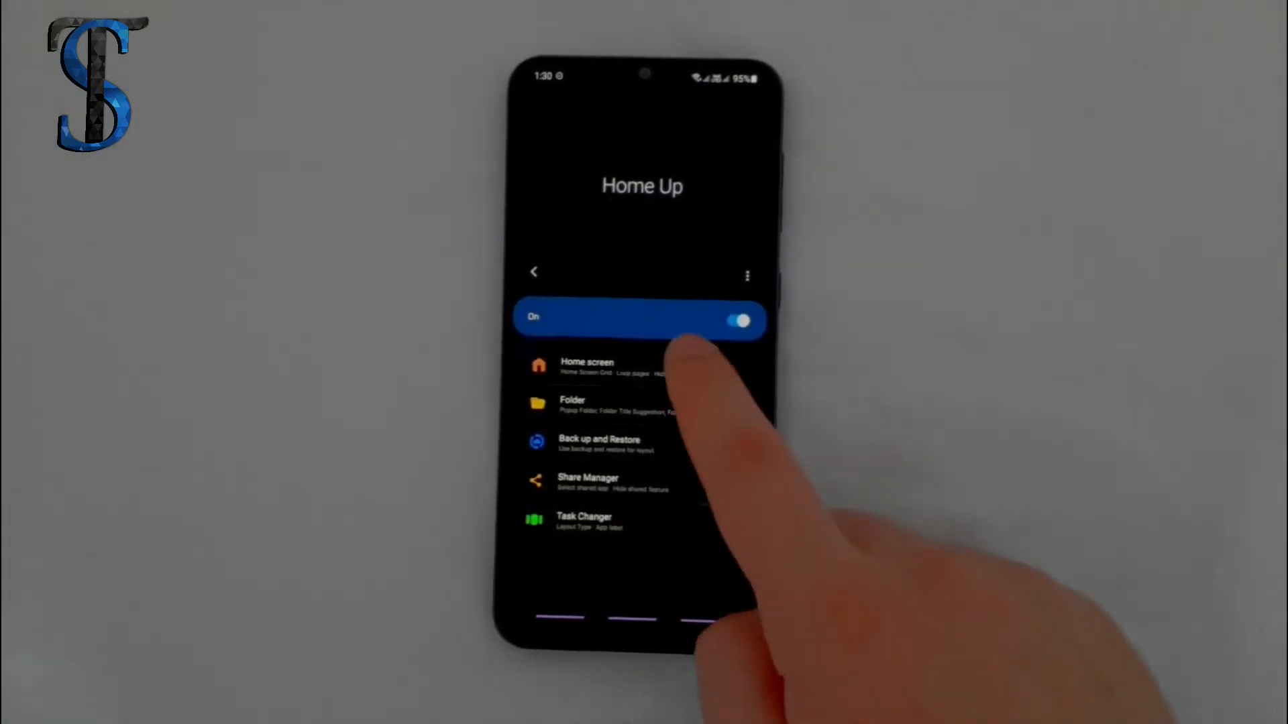
Apply a 7×7 Home Screen Grid in Home Up's home screen options
{"action": "left_click", "coordinate": [586, 366]}
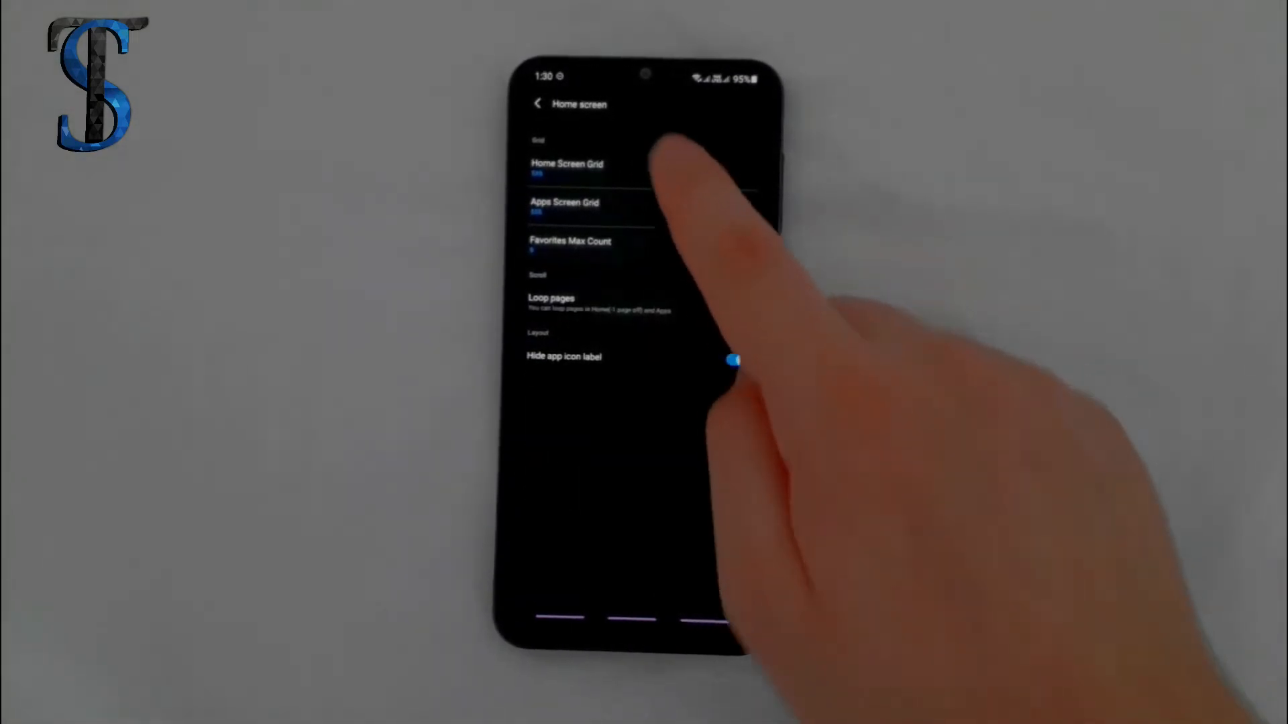
{"action": "left_click", "coordinate": [567, 164]}
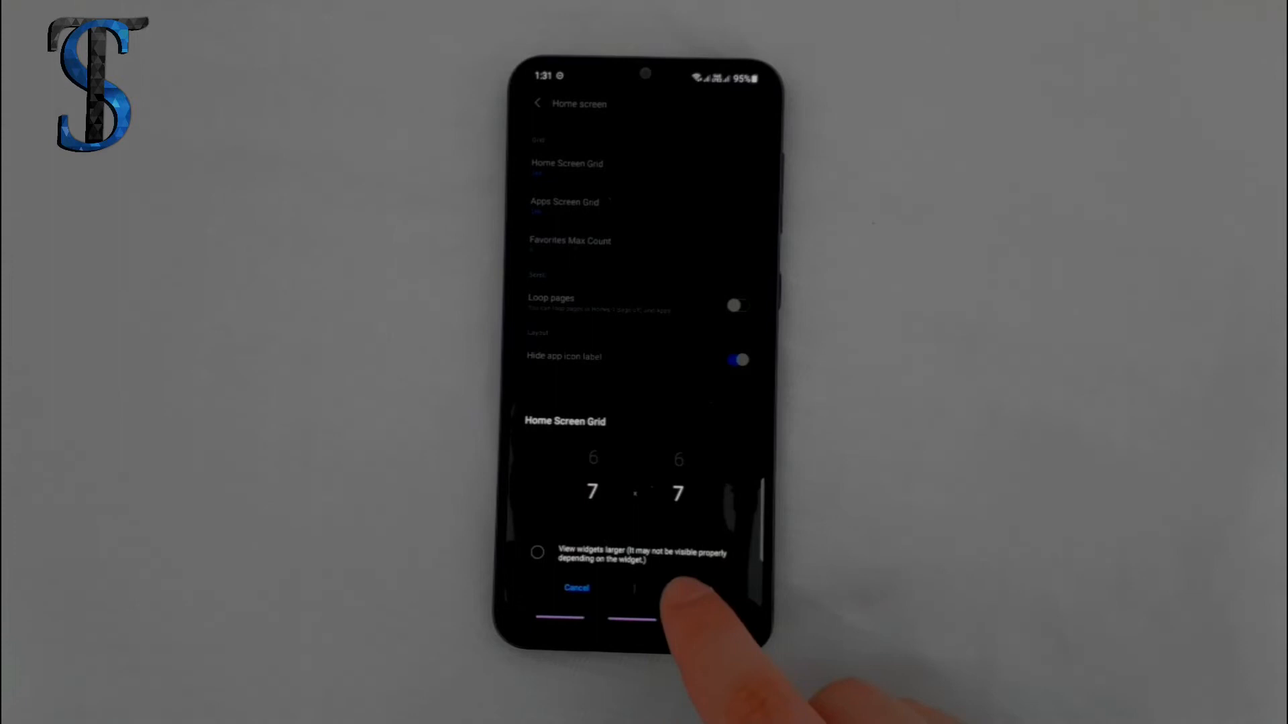
{"action": "left_click", "coordinate": [633, 600]}
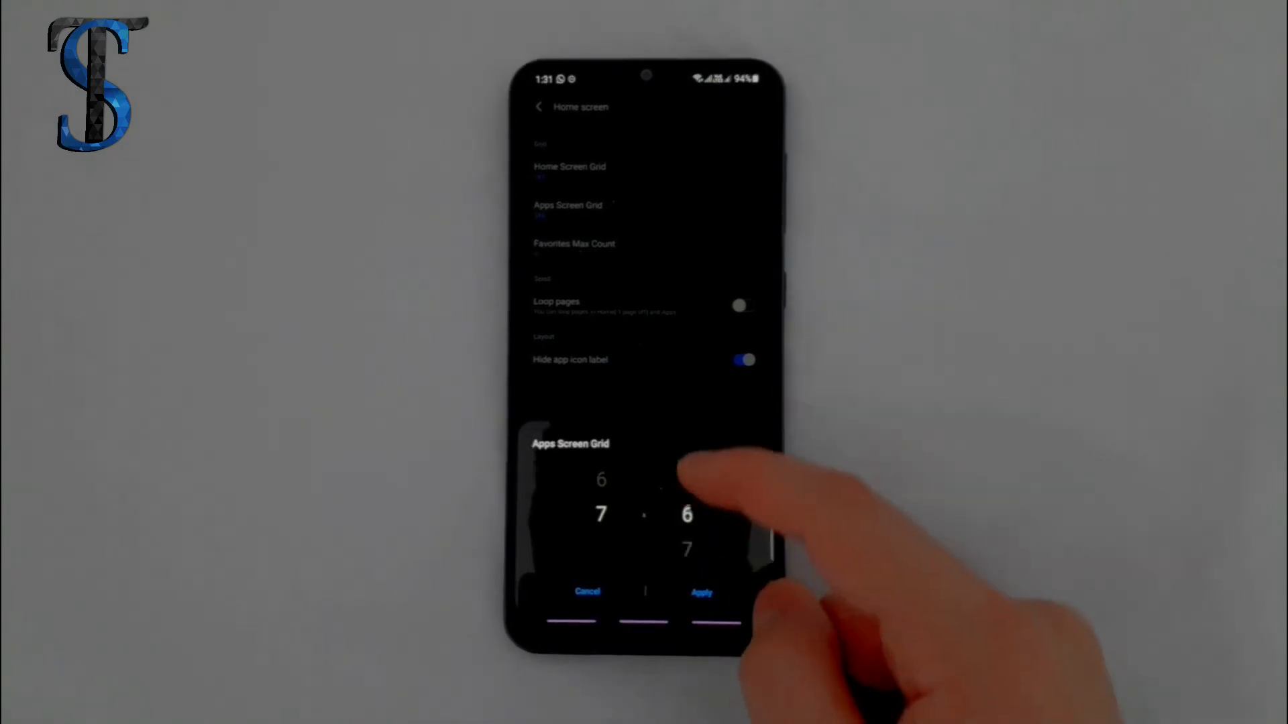
Apply the 7-column Apps Screen Grid and swipe up to view the app drawer
{"action": "left_click", "coordinate": [702, 592]}
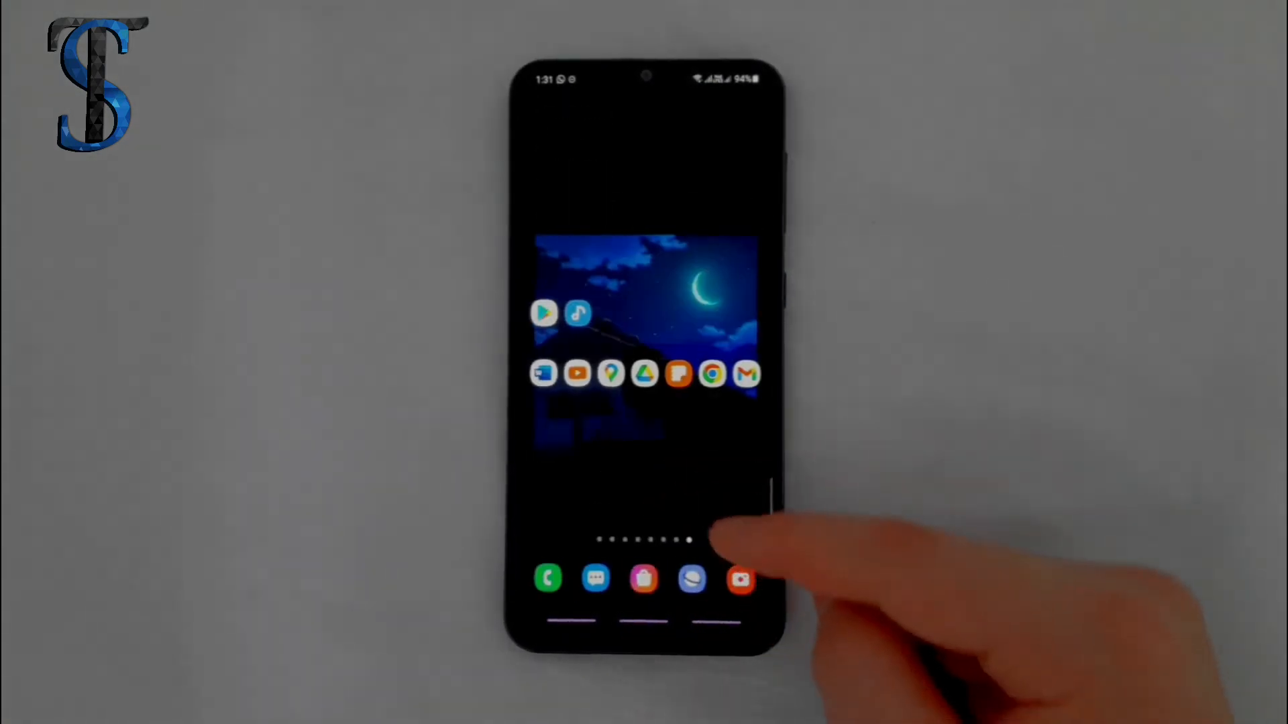
{"action": "scroll", "scroll_direction": "up", "scroll_amount": 3}
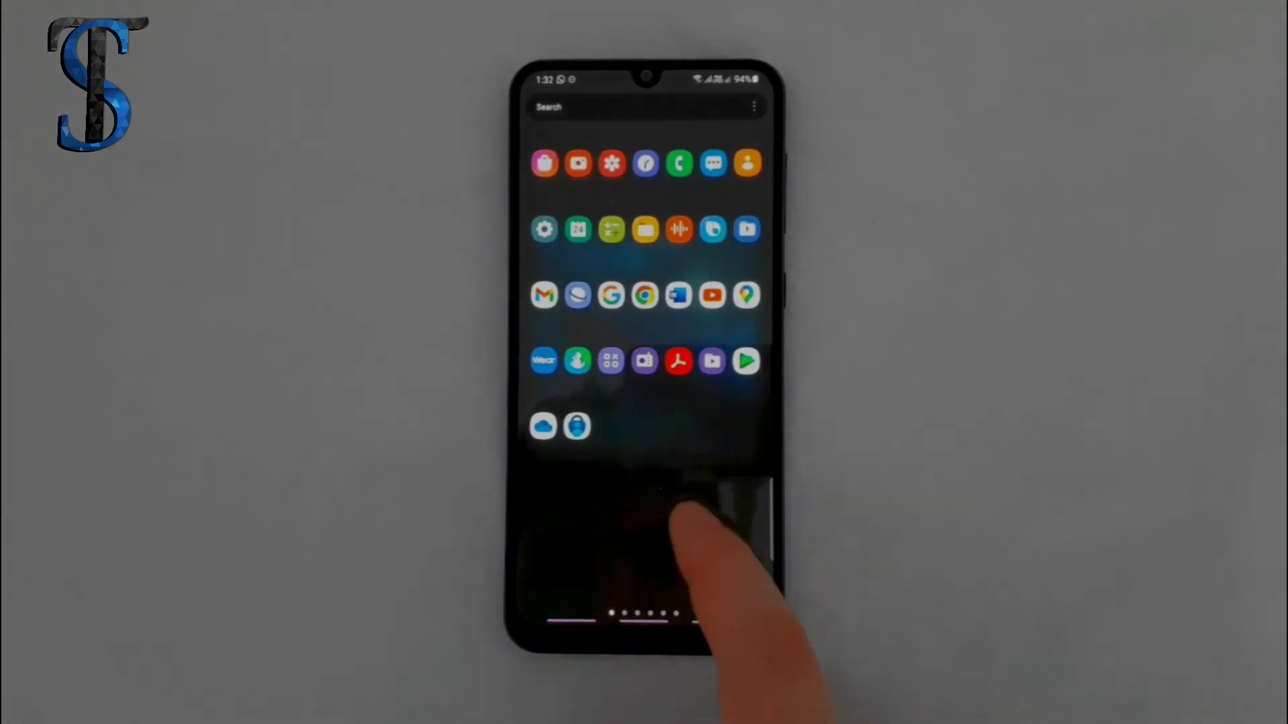